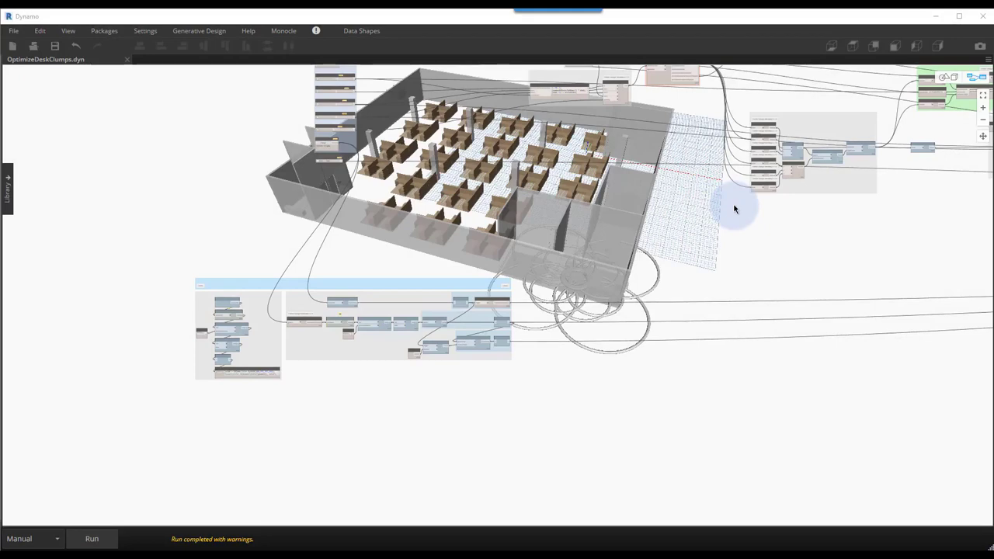
mouse_move(743, 210)
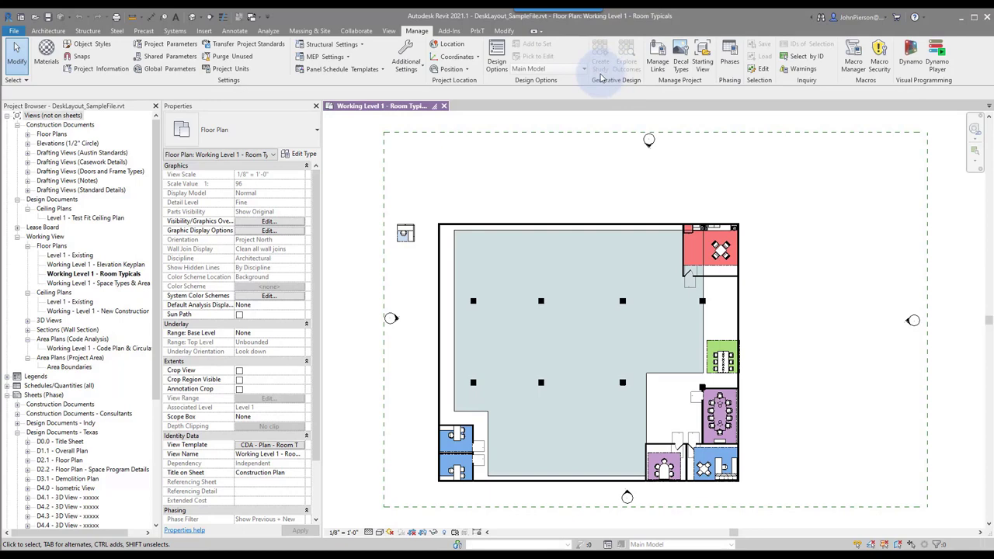
- Start a new generative design study with Create Study and move the study type chooser aside
click(600, 60)
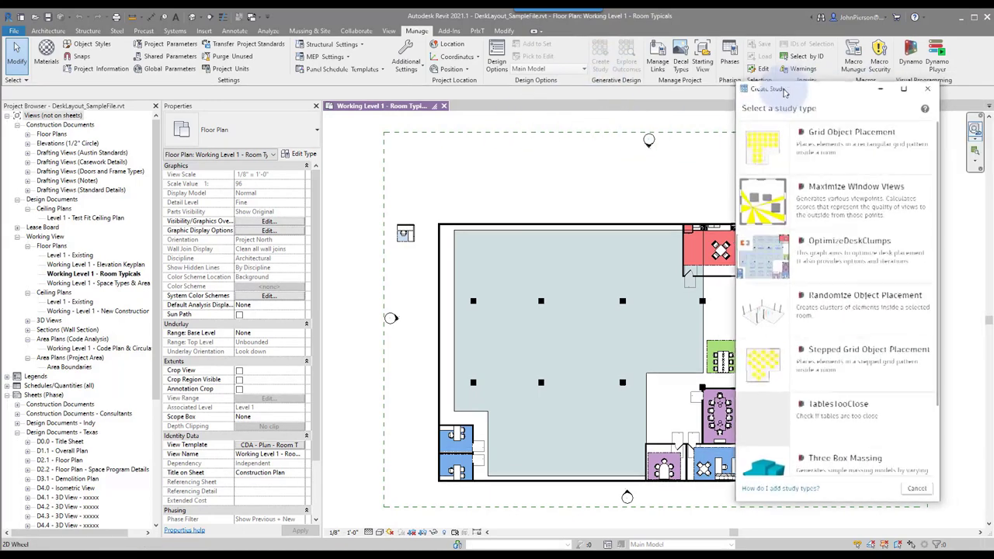
drag(776, 88, 641, 75)
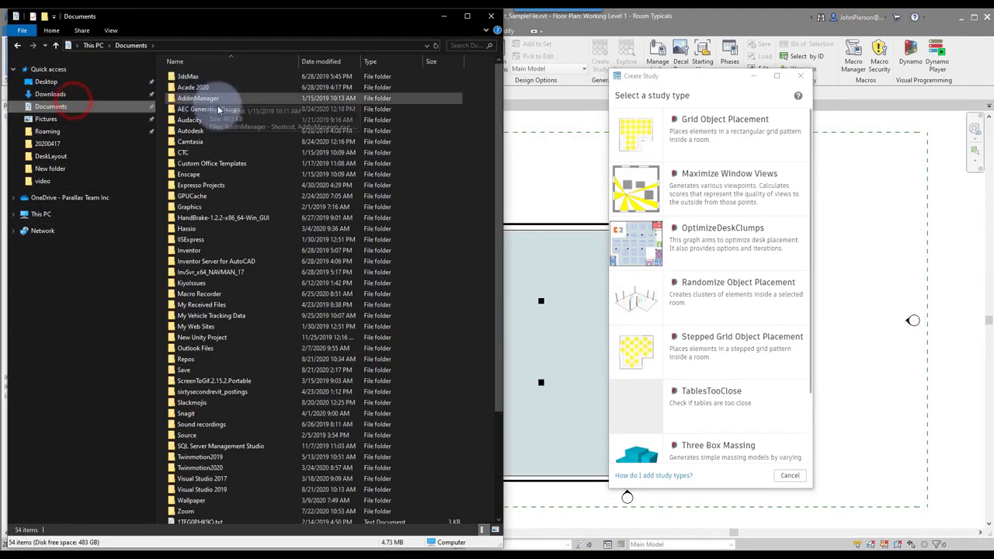
- Browse the AEC Generative Design folder, then choose the OptimizeDeskClumps study type
double_click(199, 108)
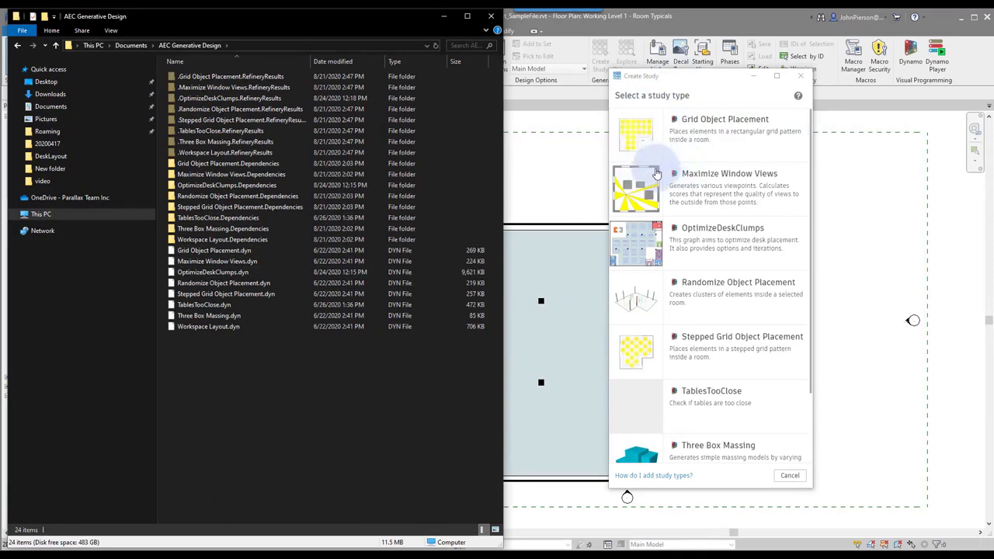
mouse_move(651, 184)
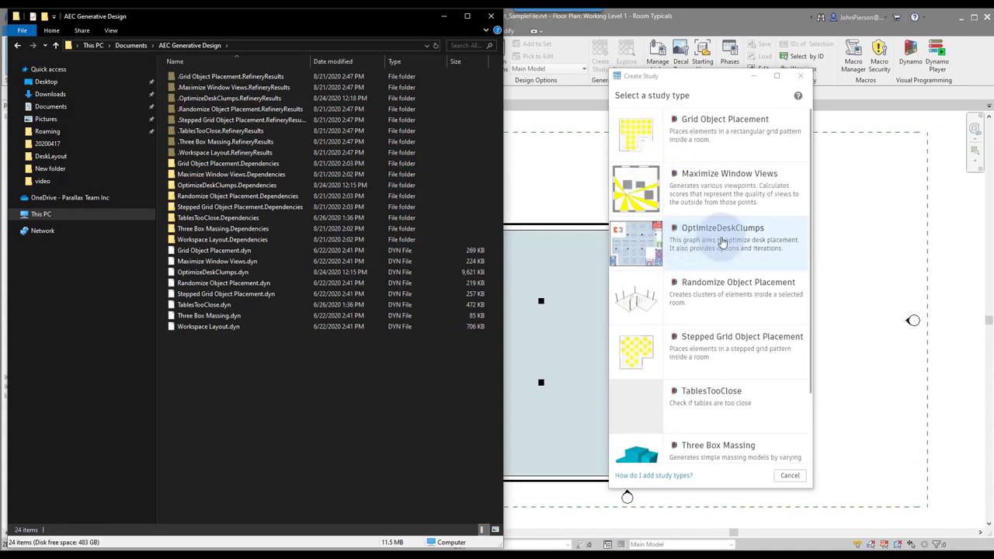
click(722, 227)
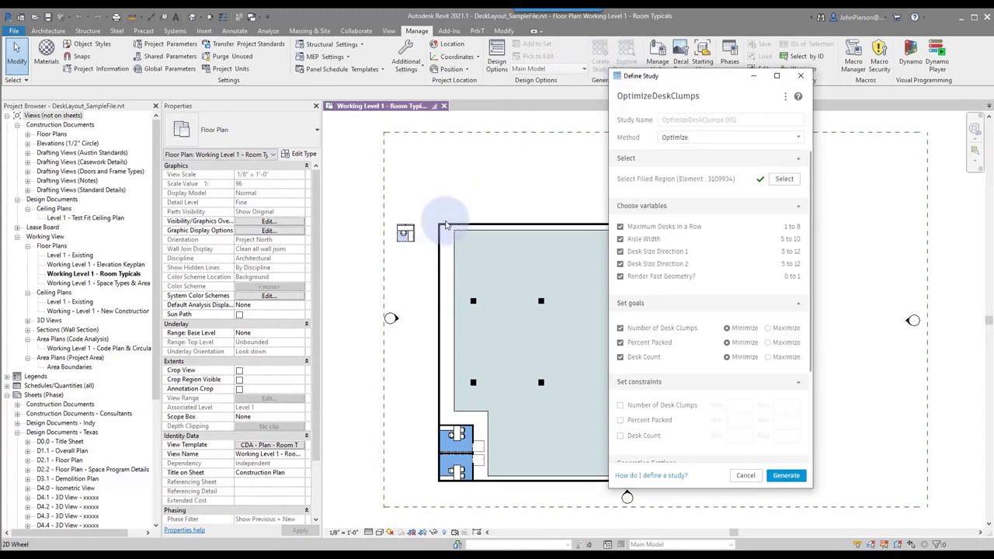
mouse_move(550, 181)
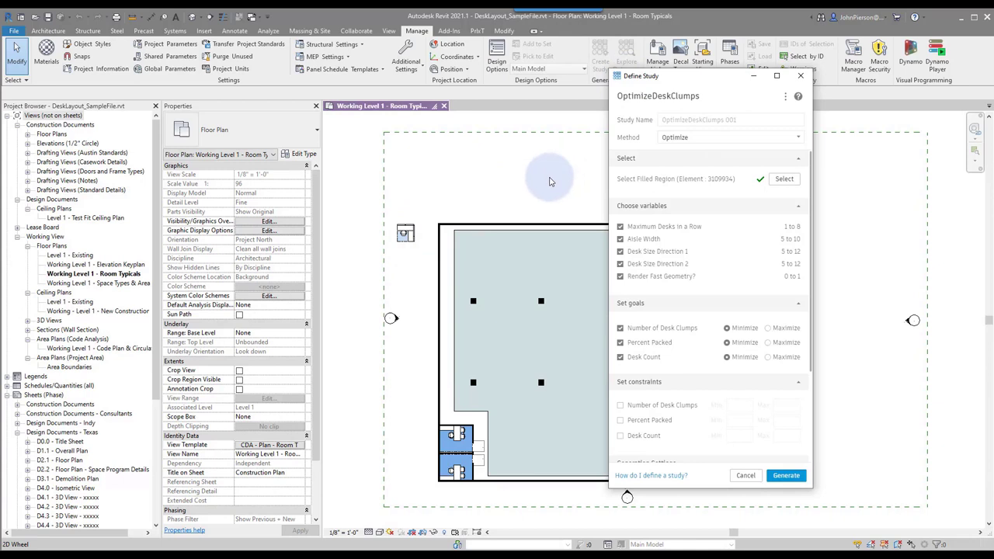
mouse_move(588, 168)
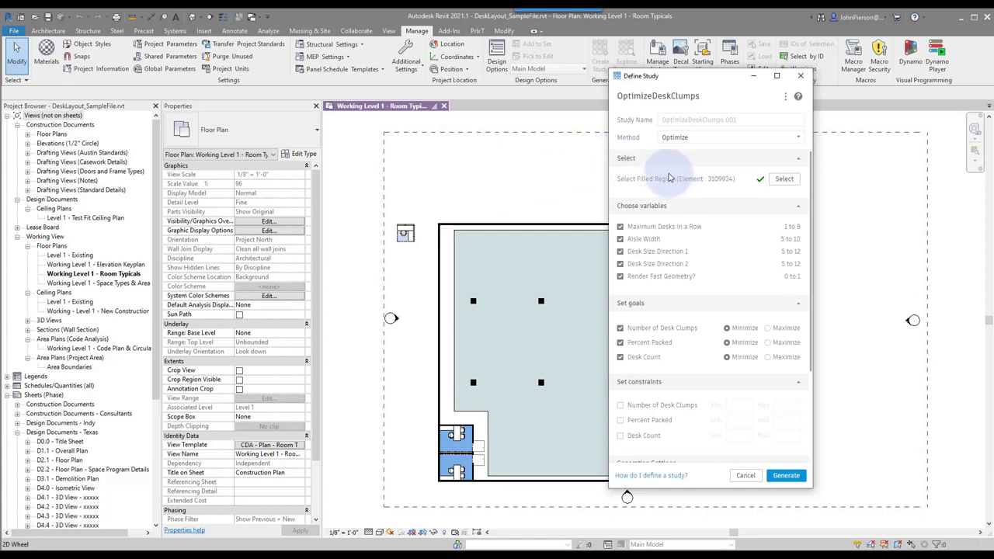
mouse_move(658, 221)
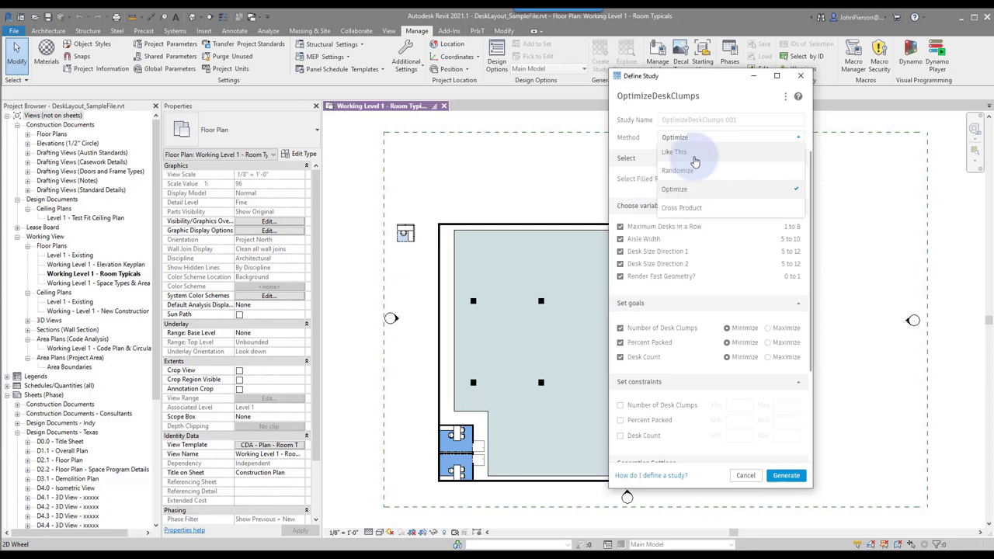
- Set the method to Randomize, uncheck desk size directions and fast geometry, then generate
click(674, 151)
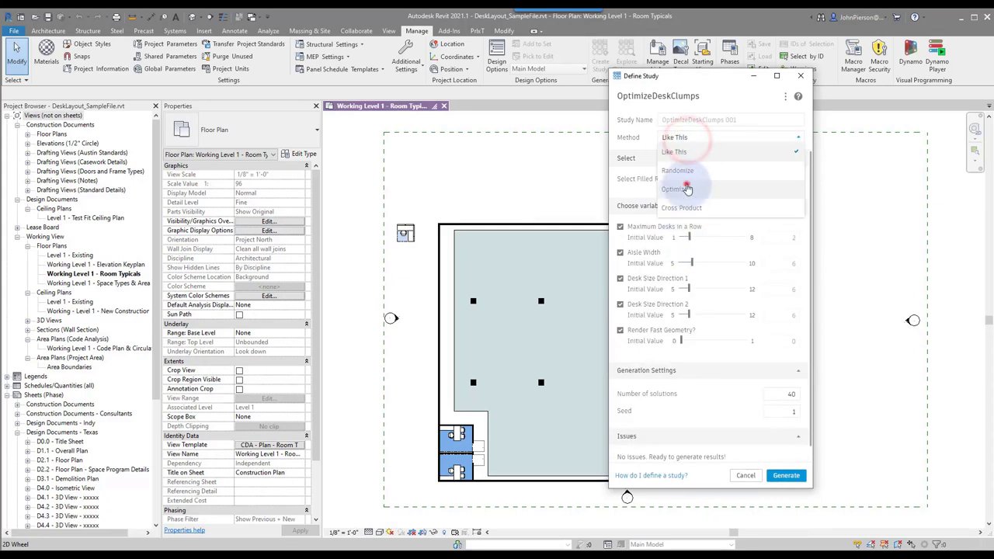
click(677, 170)
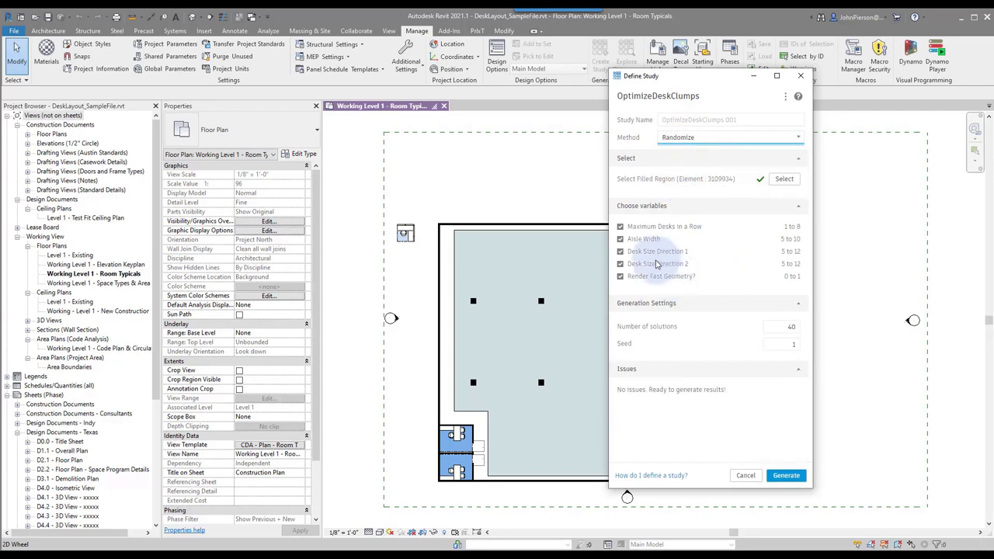
click(620, 263)
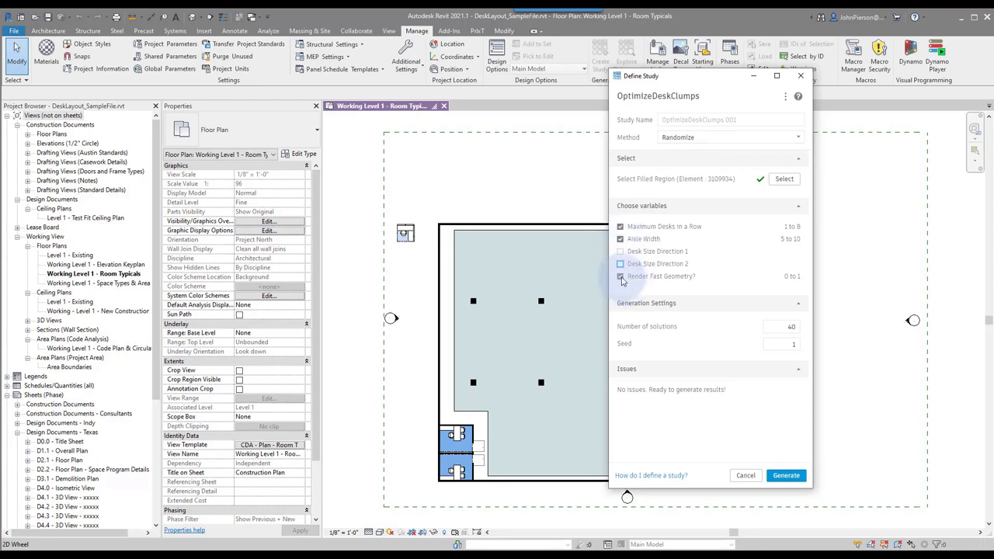
click(620, 276)
text(5)
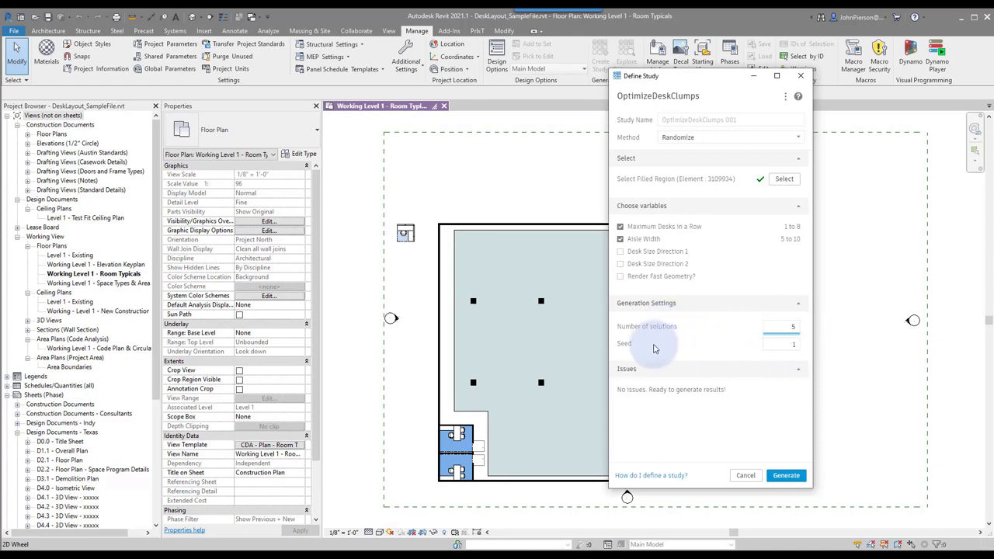
mouse_move(722, 349)
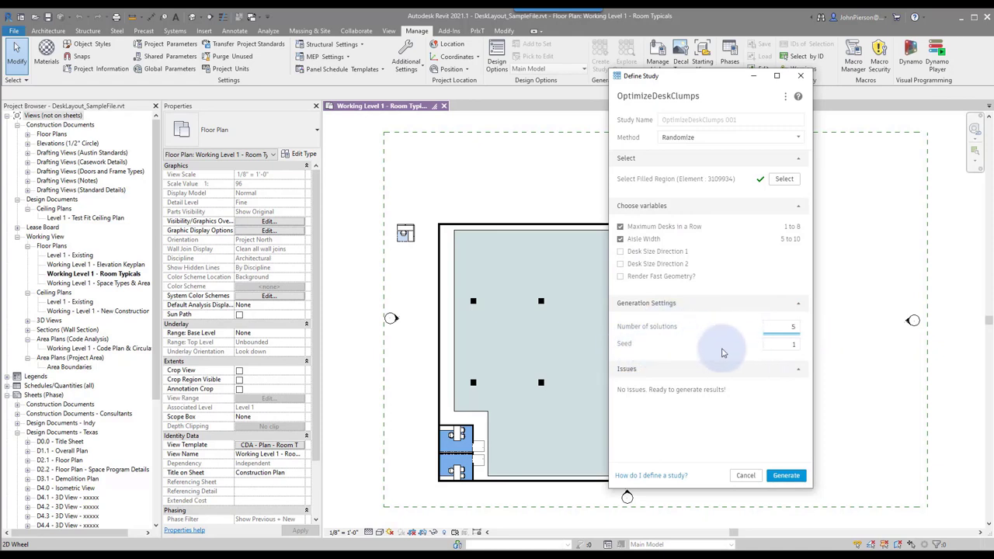
mouse_move(633, 340)
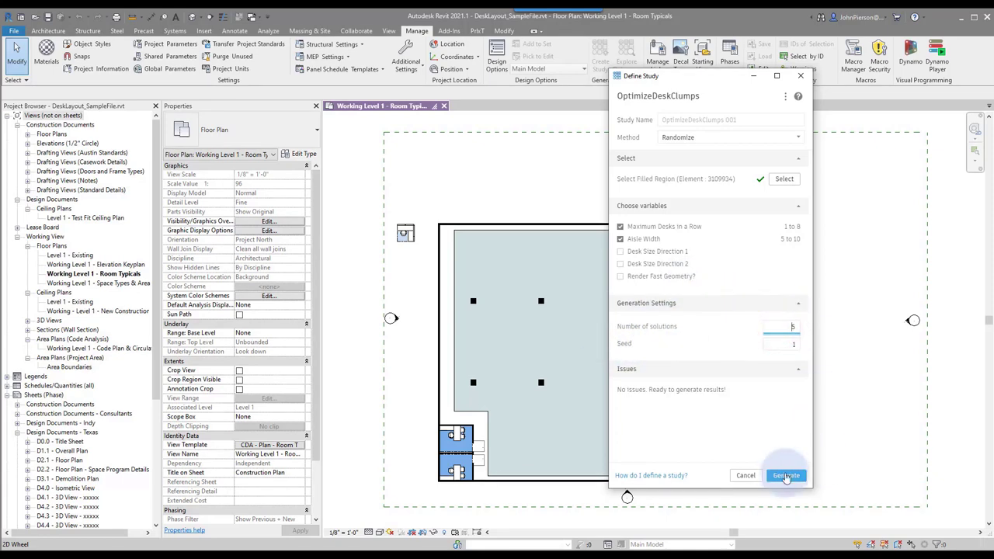
click(786, 475)
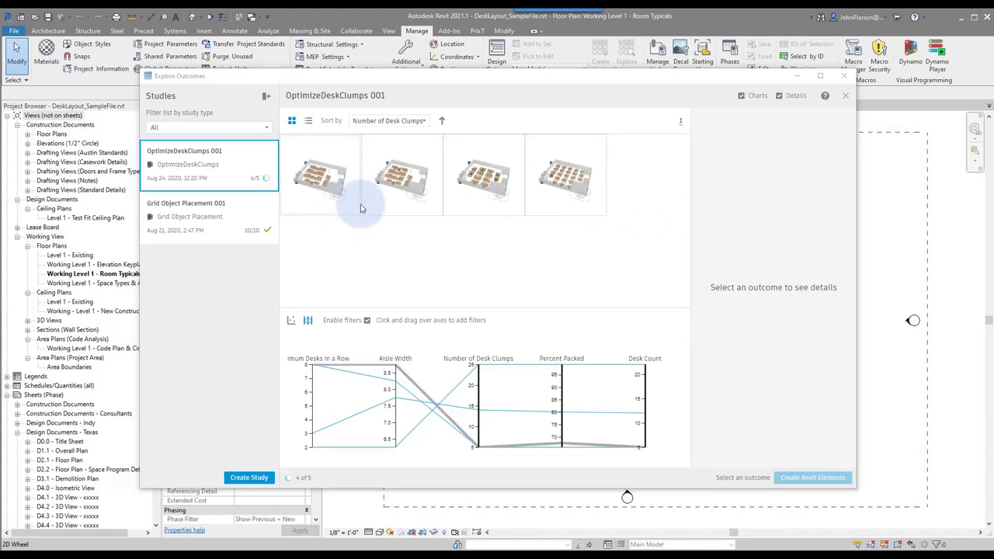
mouse_move(351, 219)
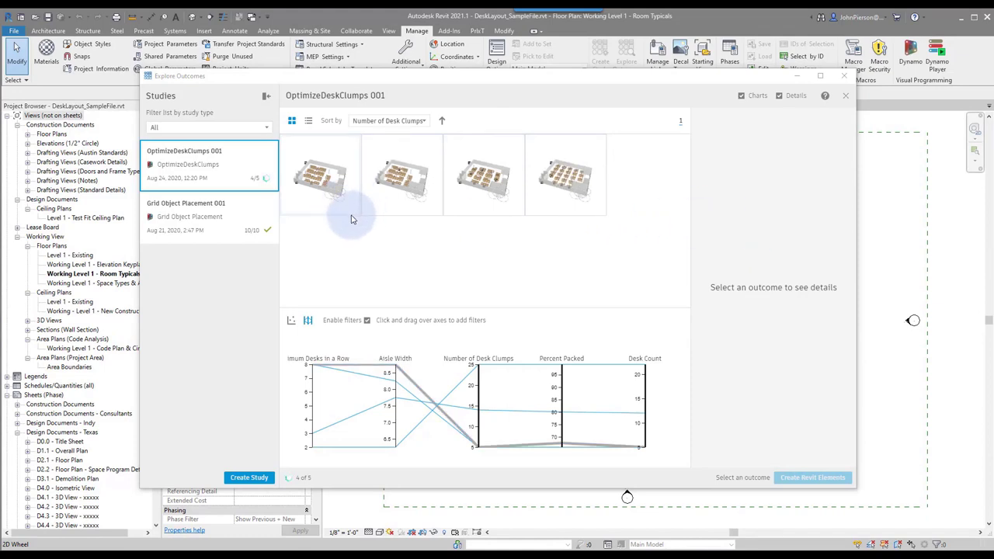
- Select an outcome to show its details: 5 desk clumps, 65.96% packed
click(320, 174)
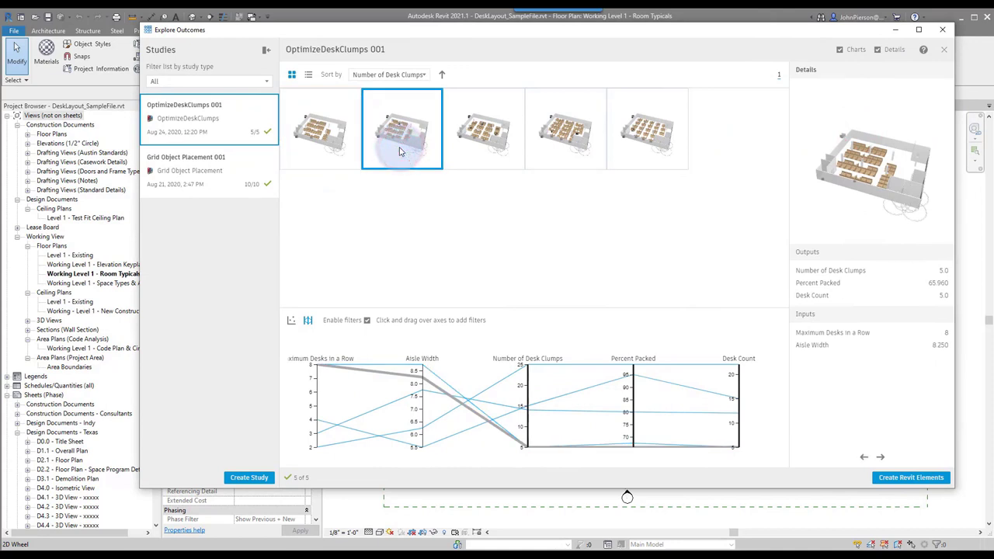
- Browse the second, first and fifth outcomes, ending on the 25-clump, 99.07%-packed layout
click(401, 128)
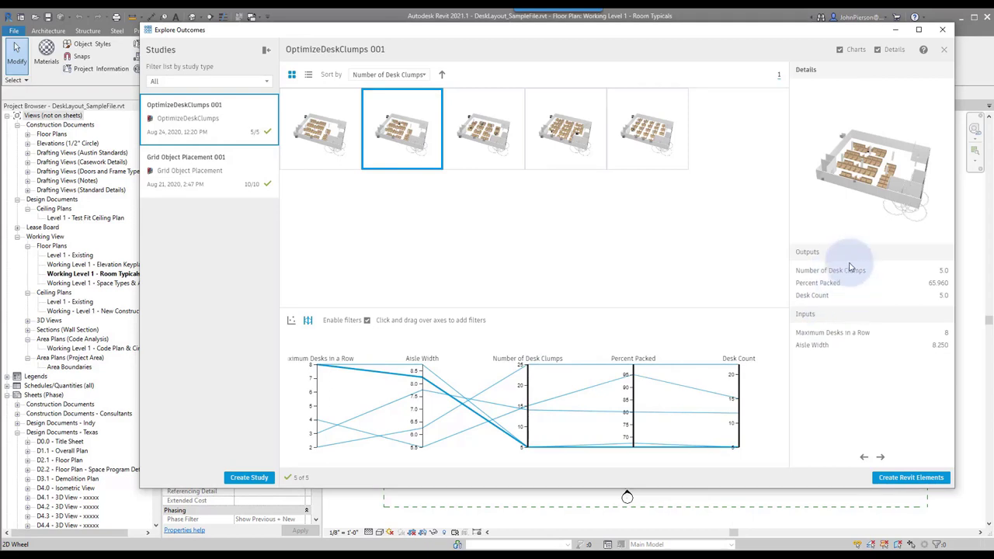
mouse_move(845, 297)
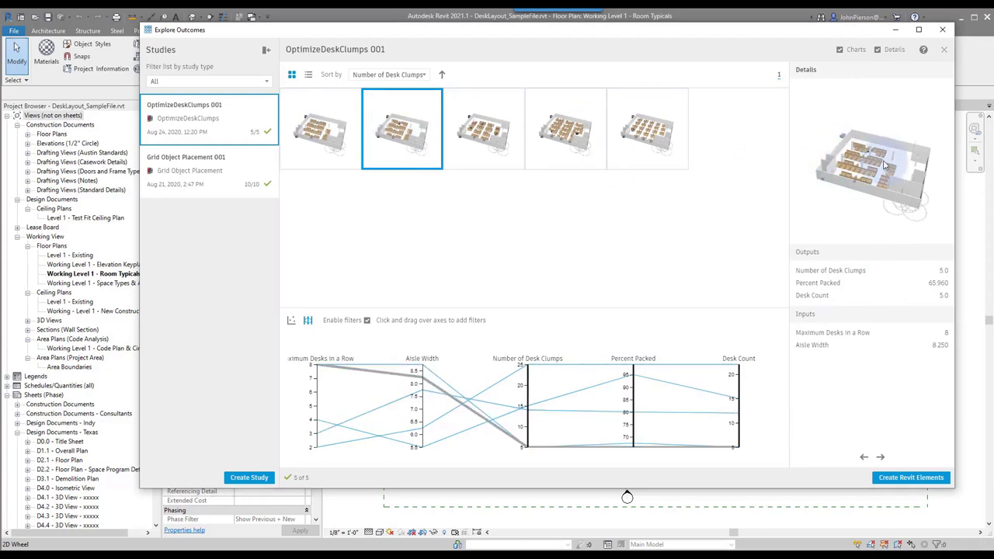
click(320, 128)
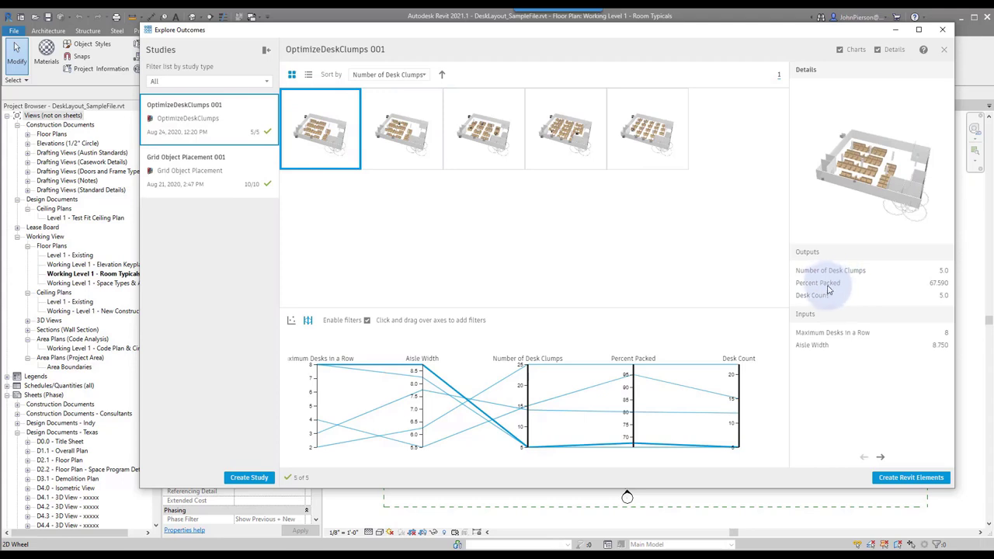
mouse_move(804, 284)
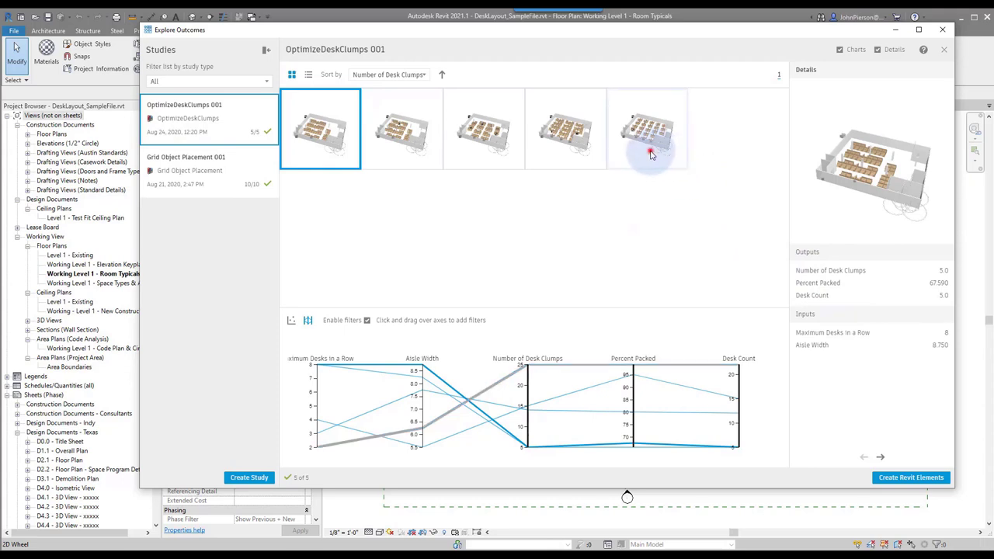
click(647, 129)
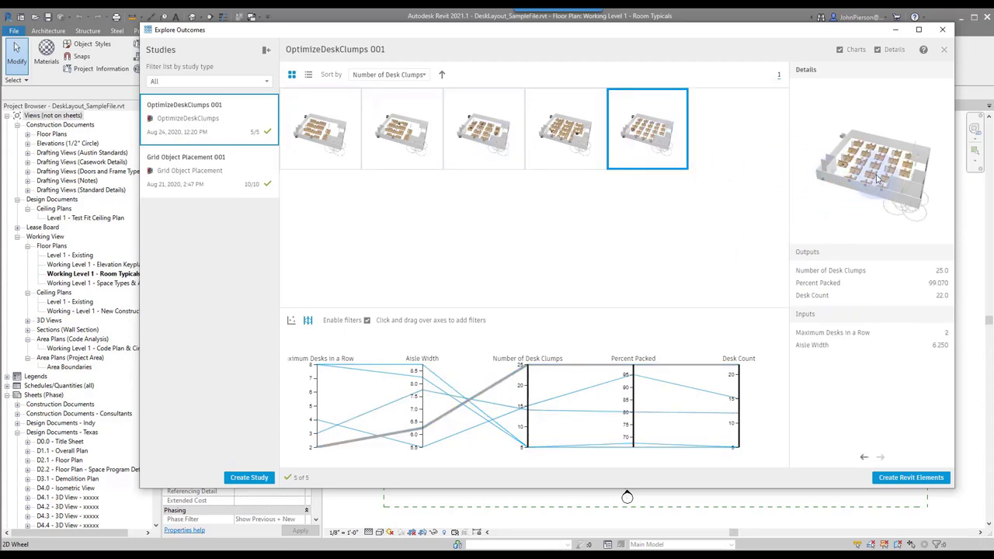
click(646, 128)
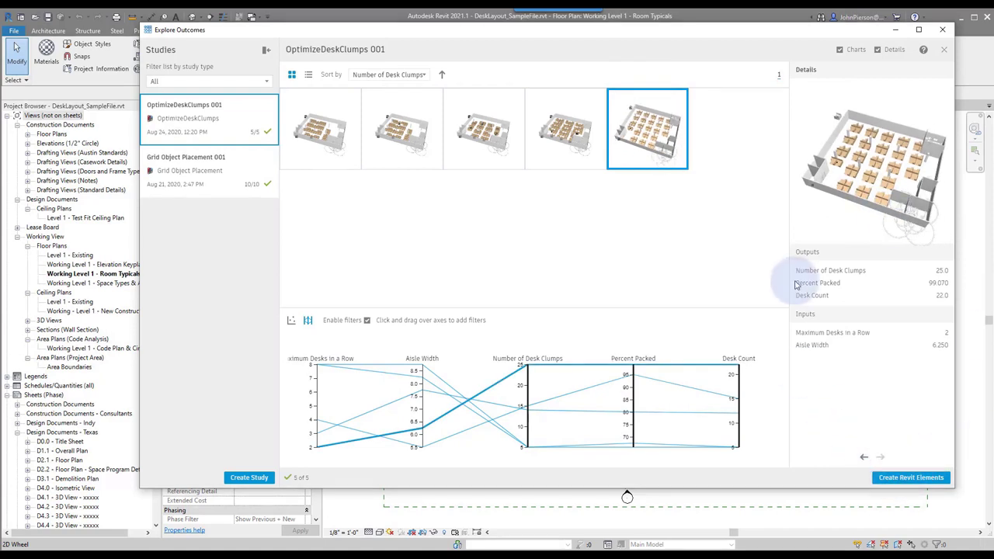
mouse_move(722, 194)
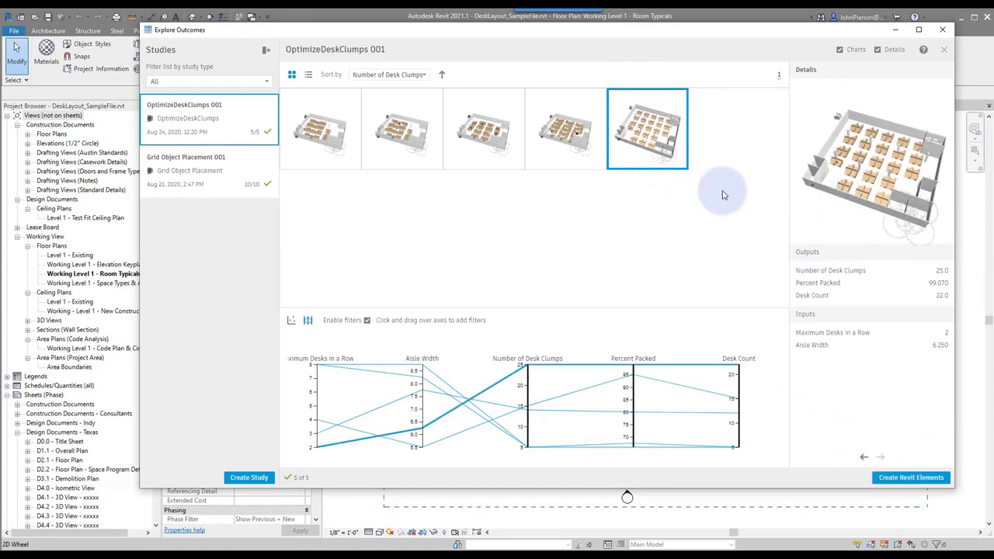
mouse_move(747, 180)
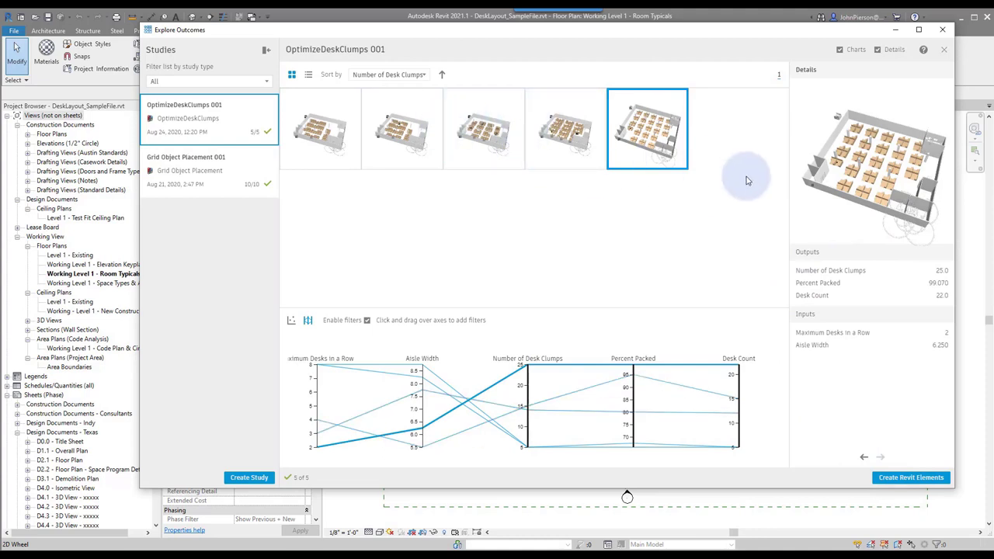